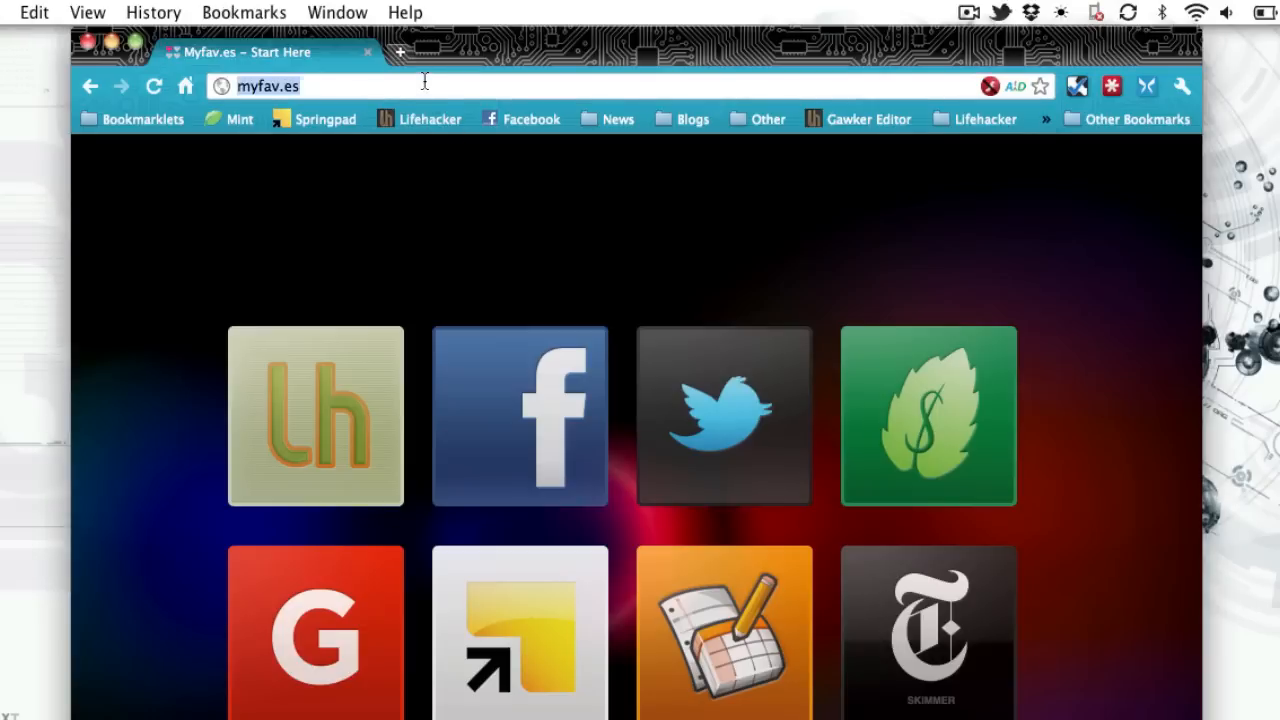
- Go to calendar.google.com, inspect the new-event form's start time and Where fields, then return unsaved
type("calendar.google.com")
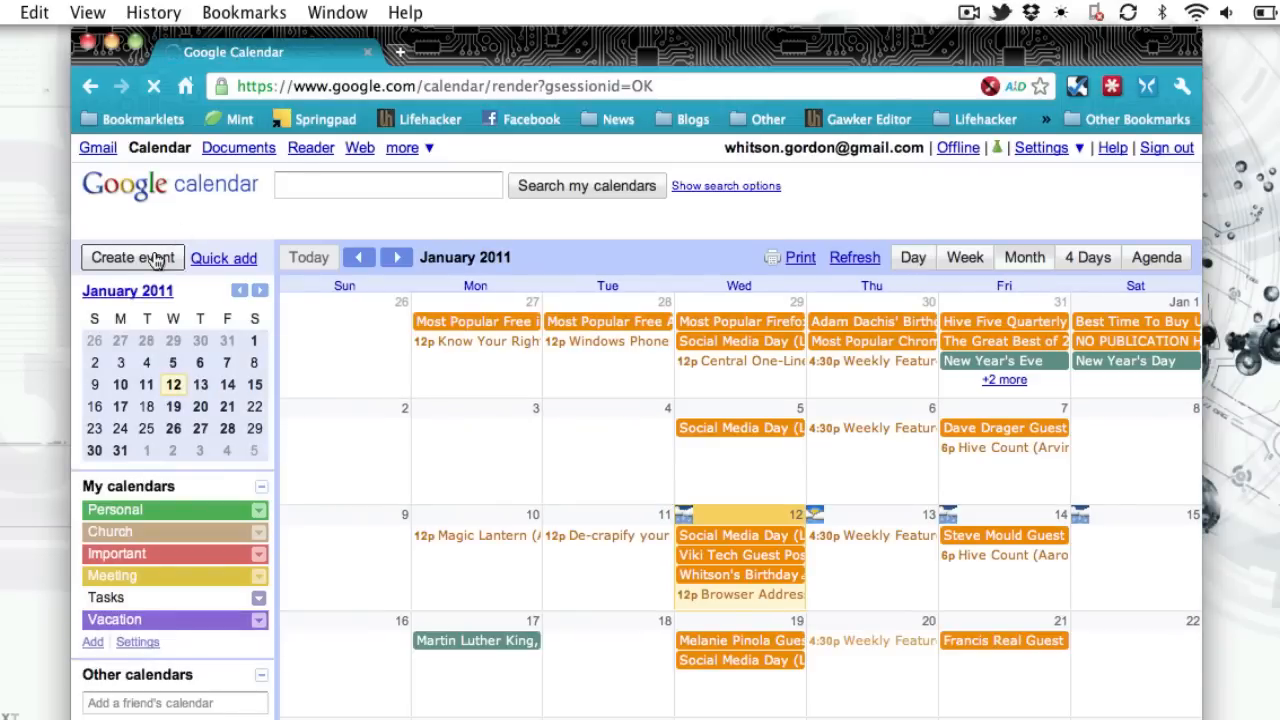
left_click(132, 256)
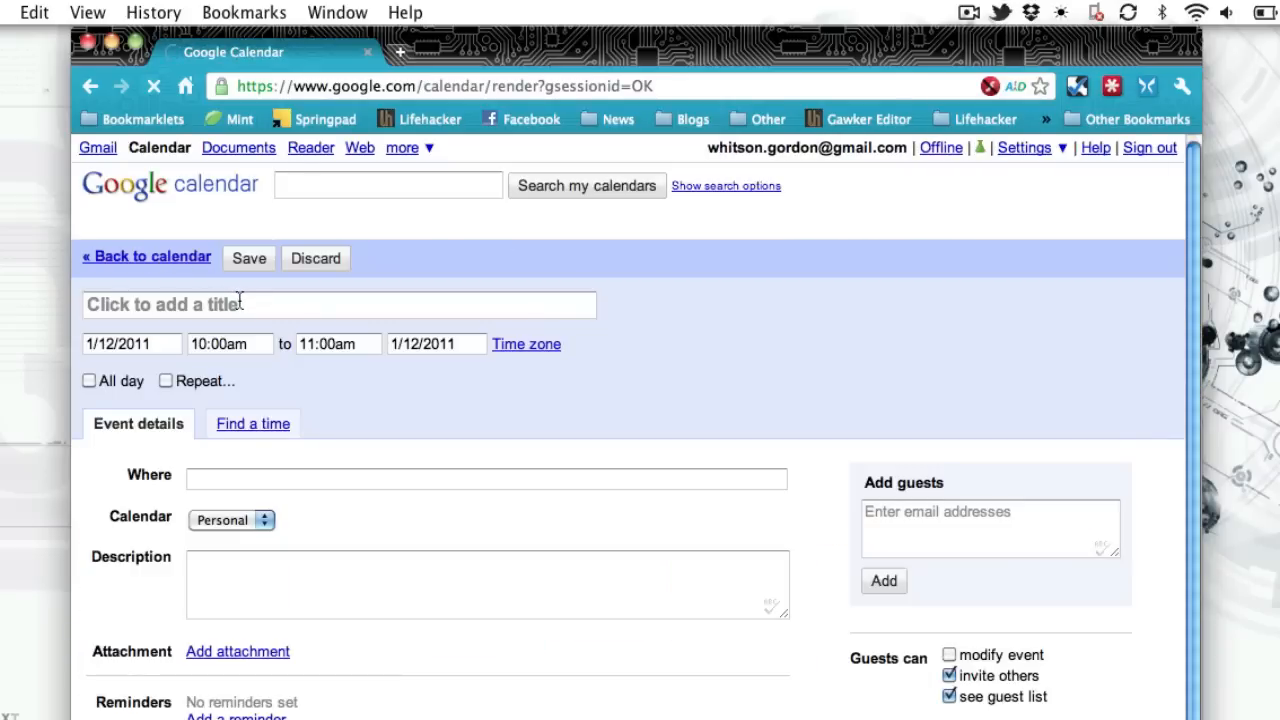
left_click(230, 344)
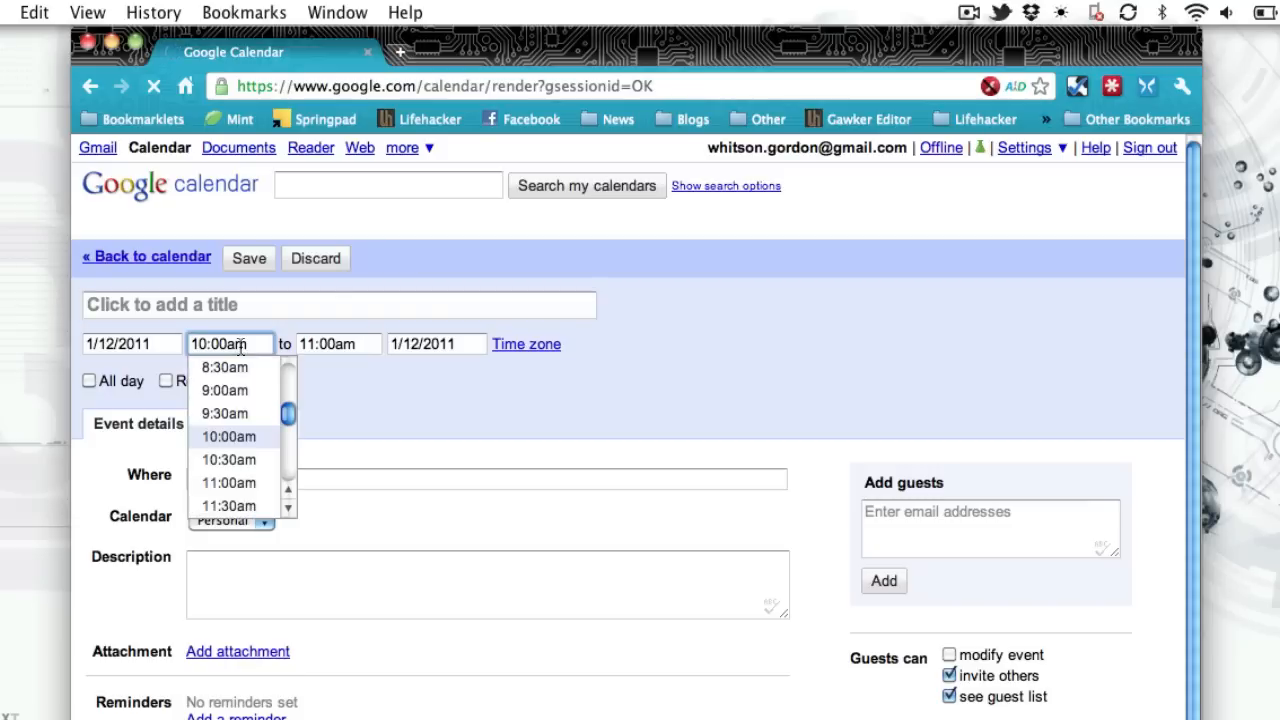
left_click(484, 480)
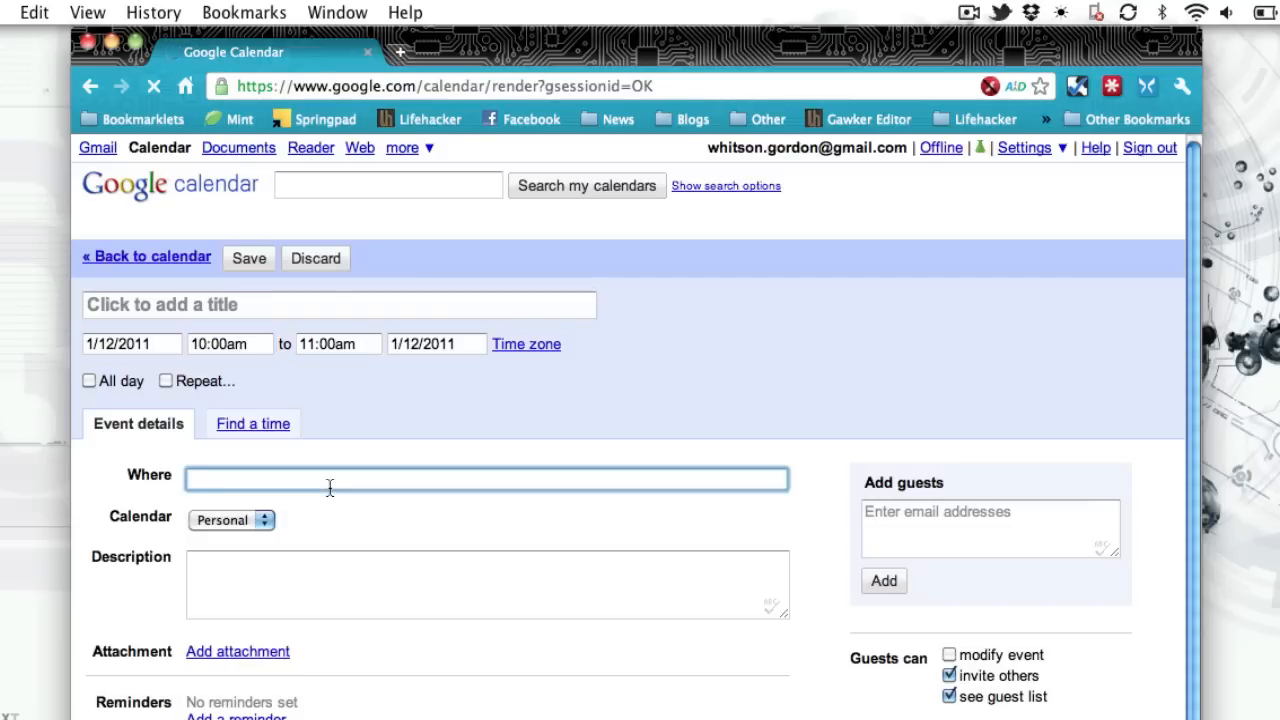
left_click(146, 256)
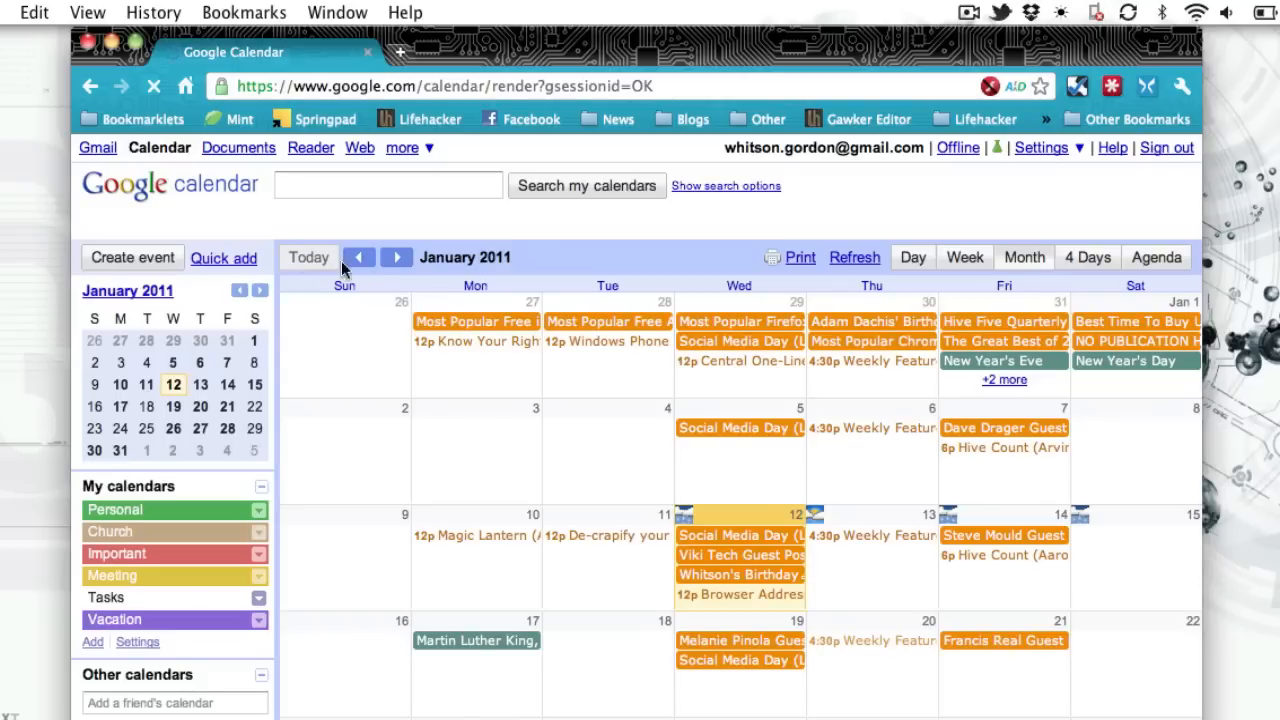
left_click(872, 570)
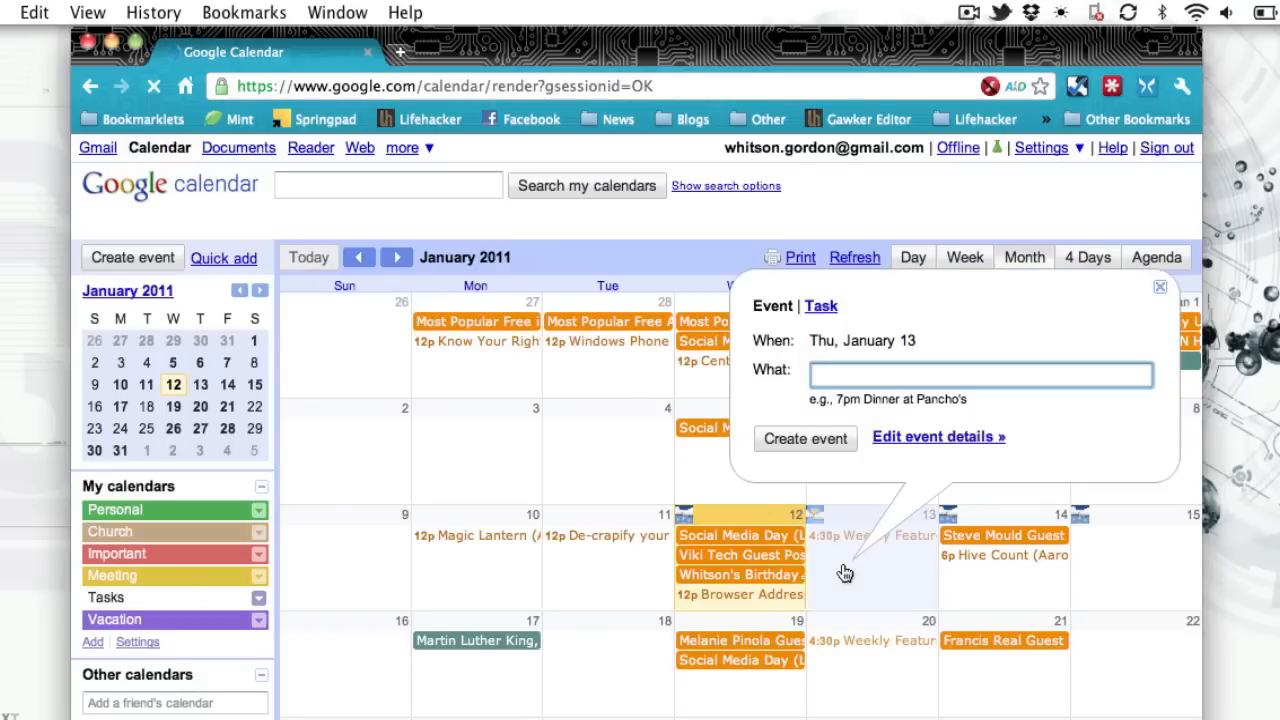
type("Dinner at")
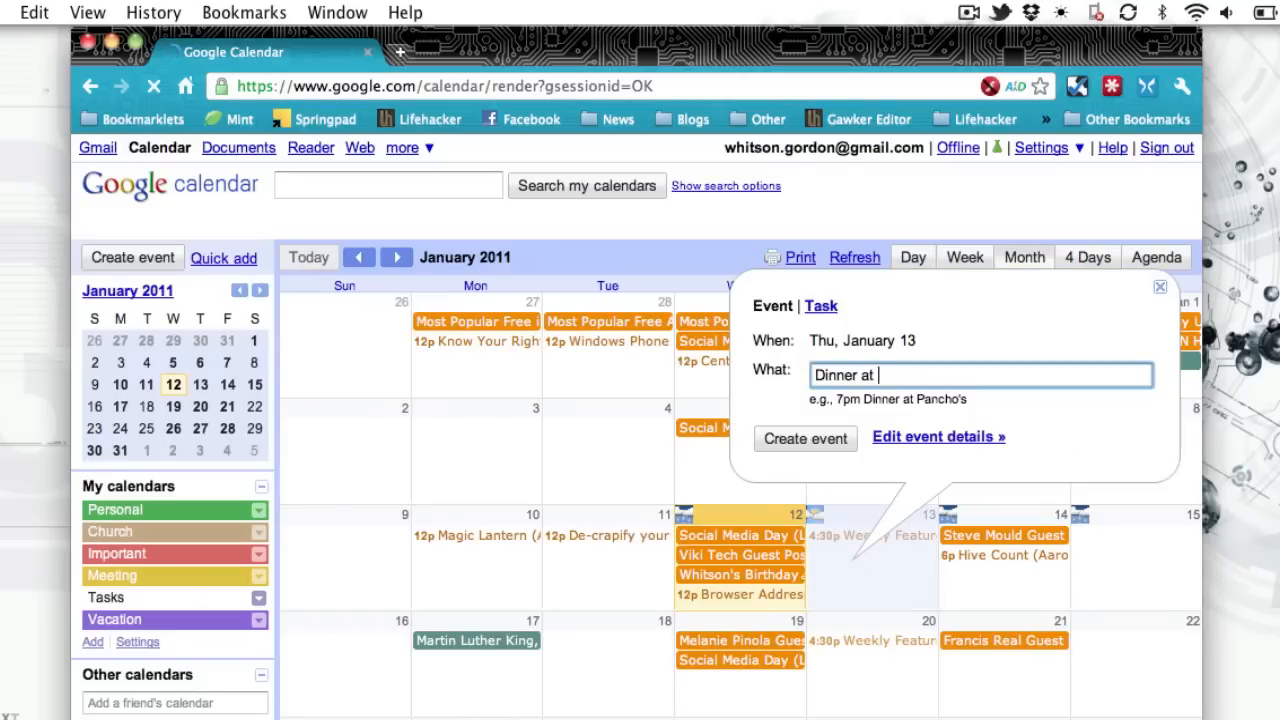
type("Cameron's at 6pm")
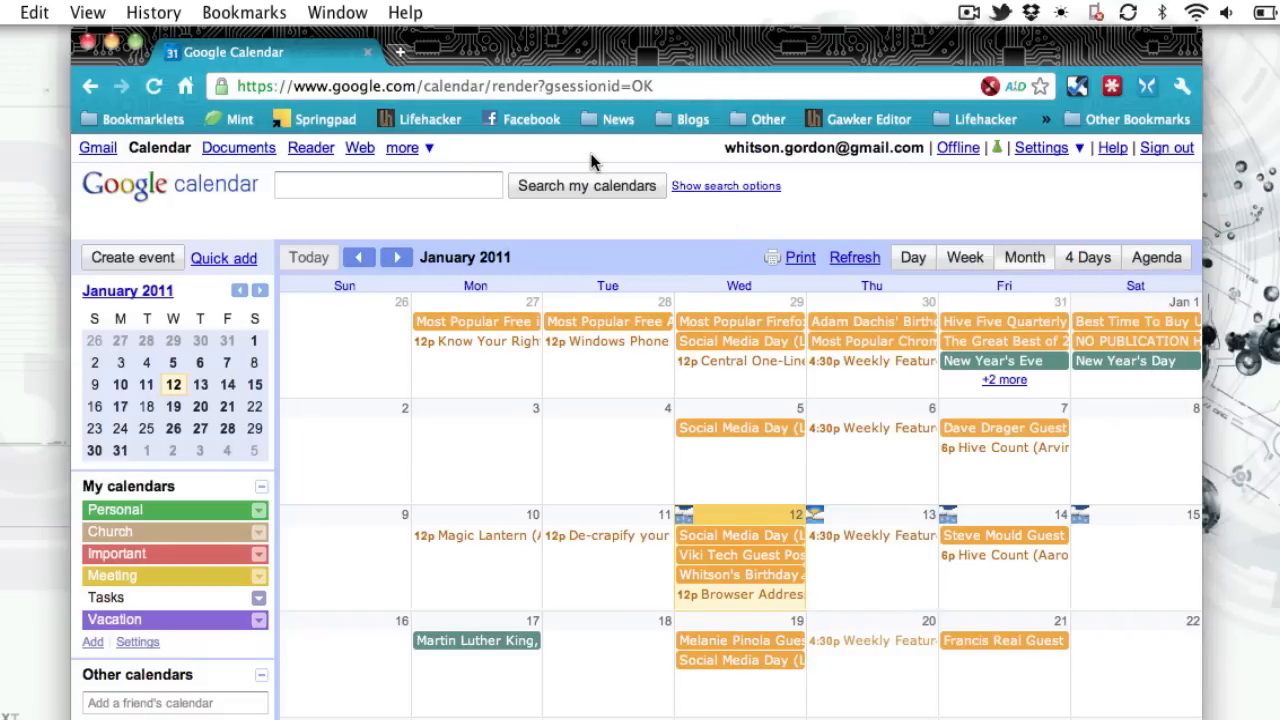
- Add 'Dinner at Cameron's at 6pm tomorrow' via the cal keyword and save the event
type("cal")
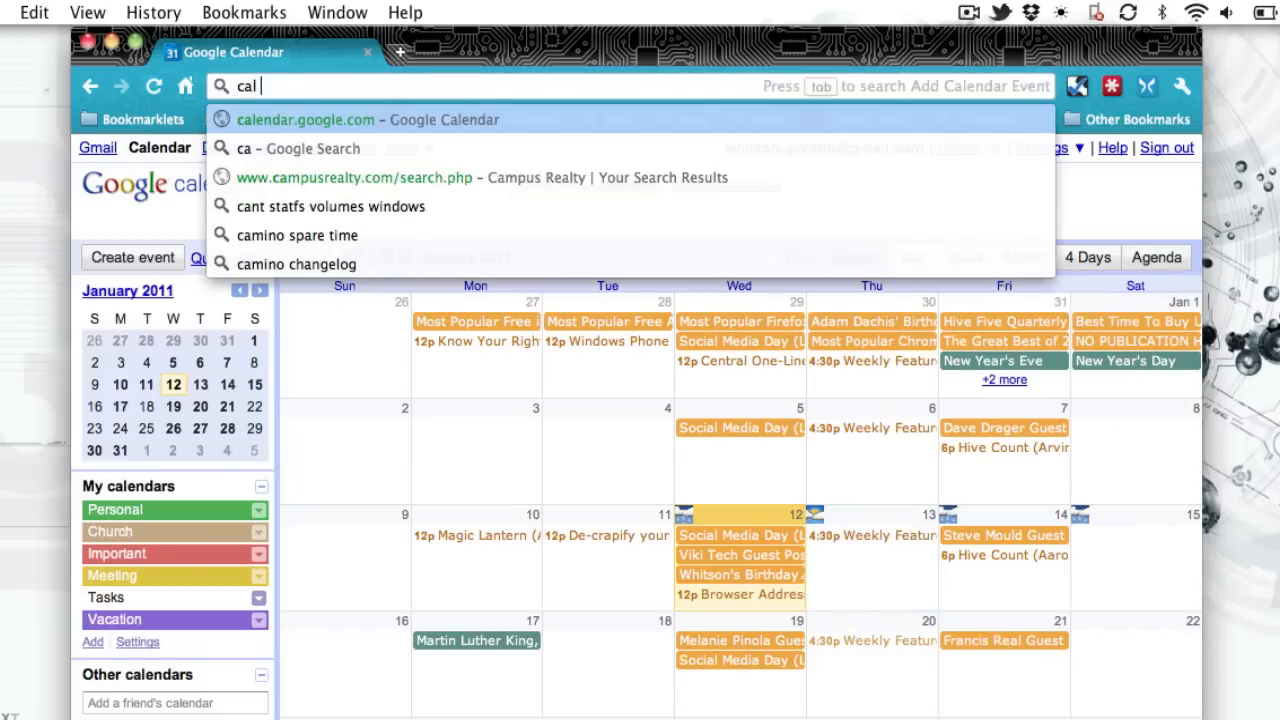
type("Dinner at Camer")
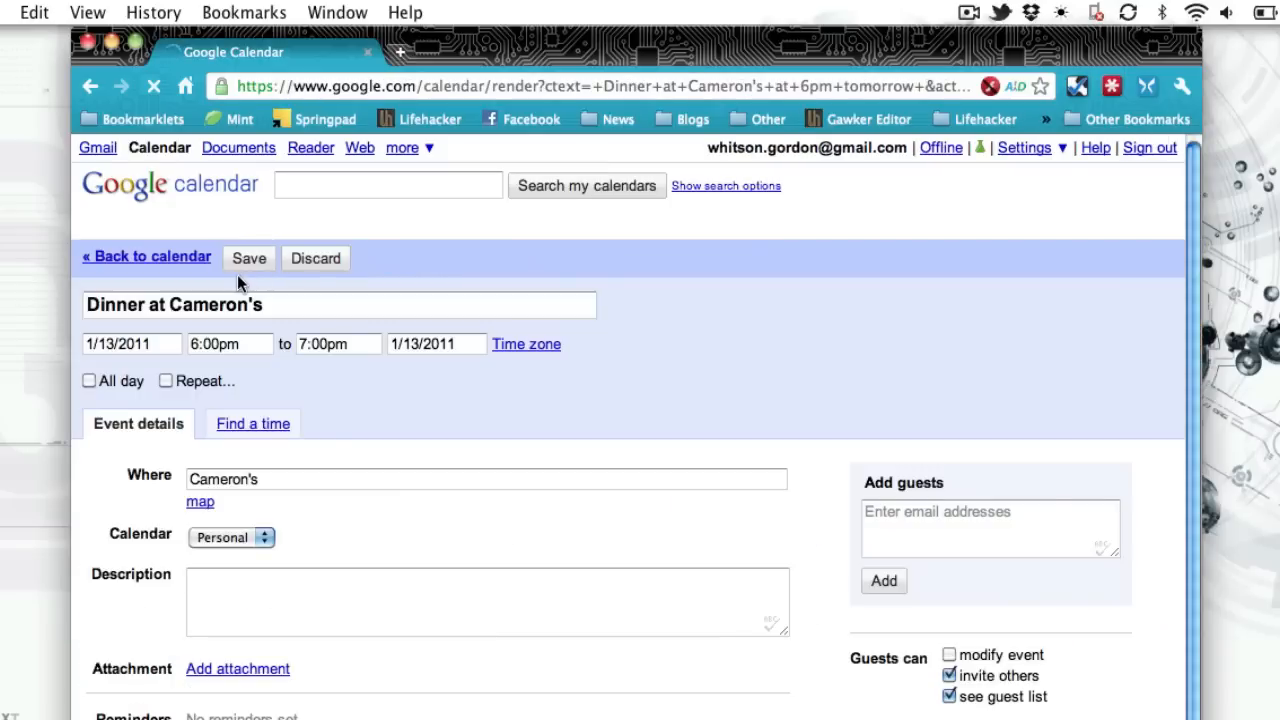
left_click(248, 258)
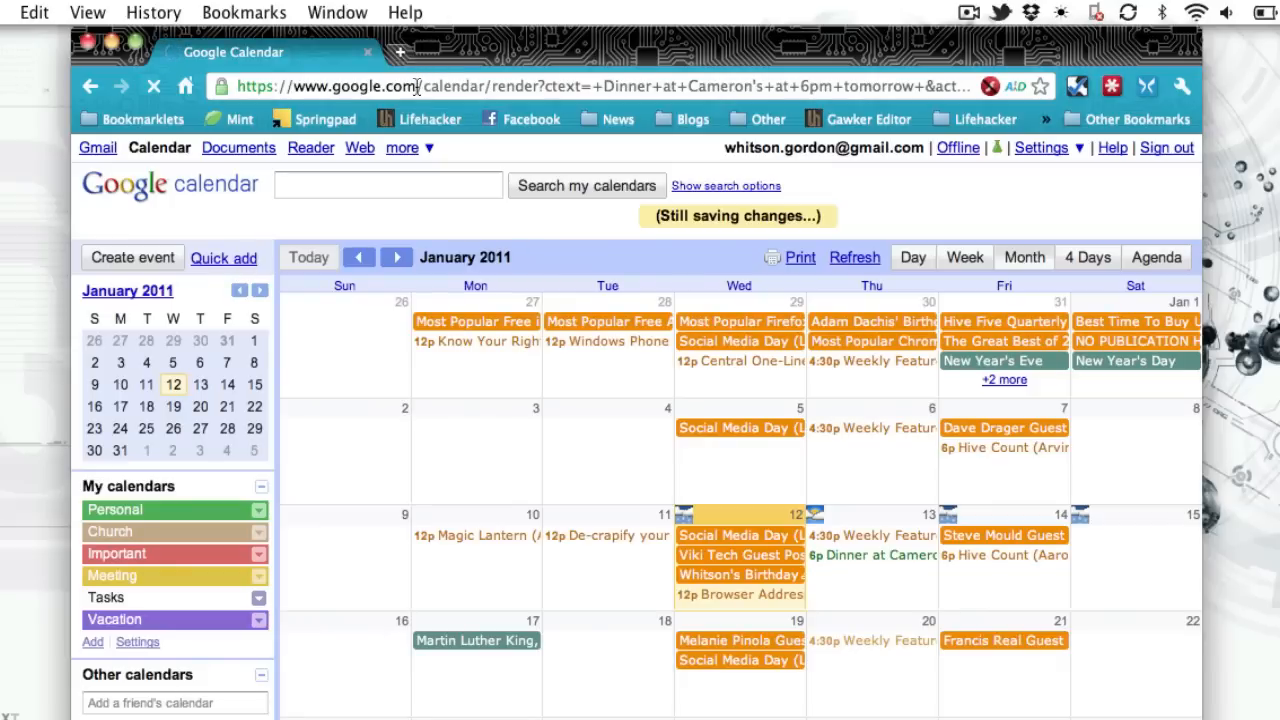
- Add task 'paper due 4pm tomorrow' via rtm, then begin an alm alarm entry with '5'
type("rtm")
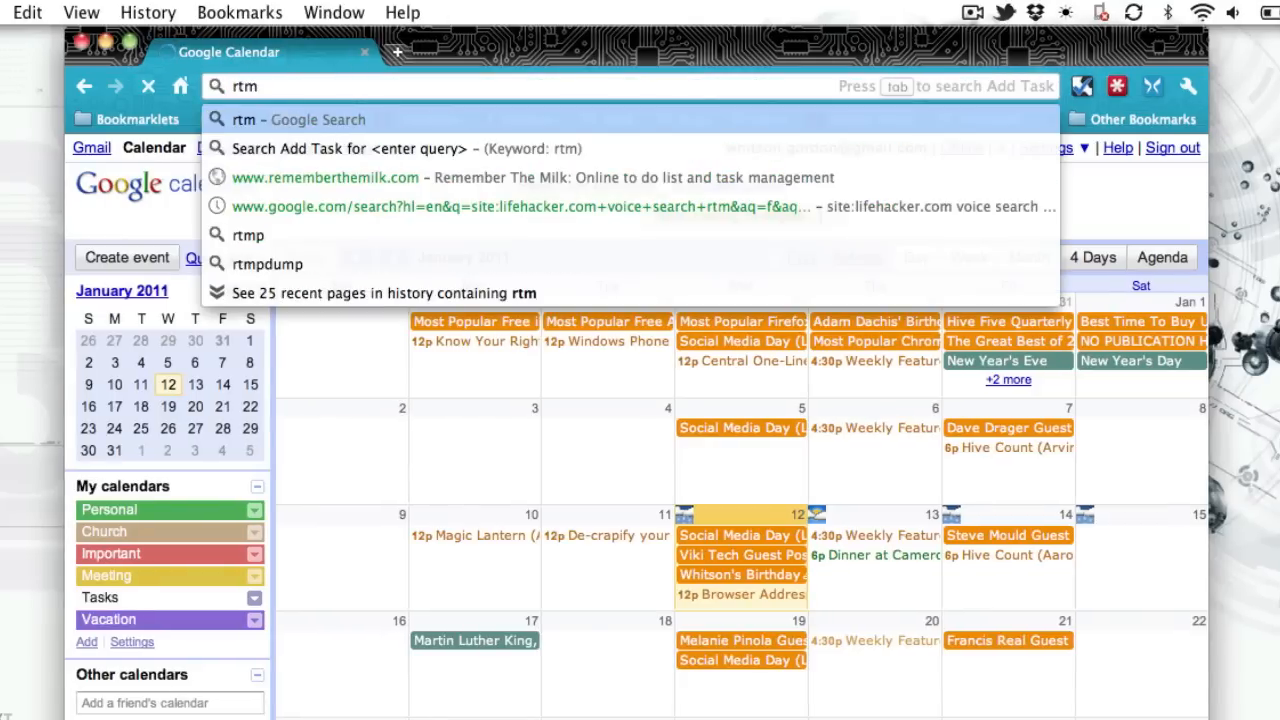
type("paper due")
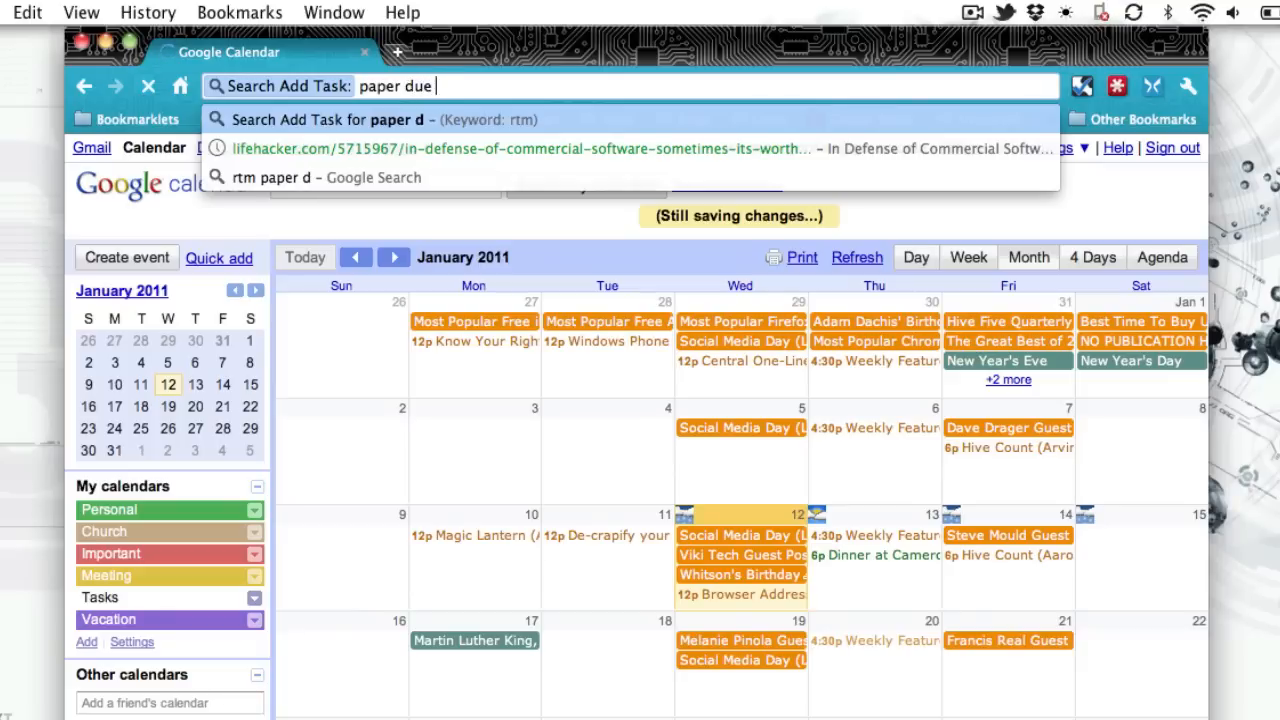
type("4pm tomorrow")
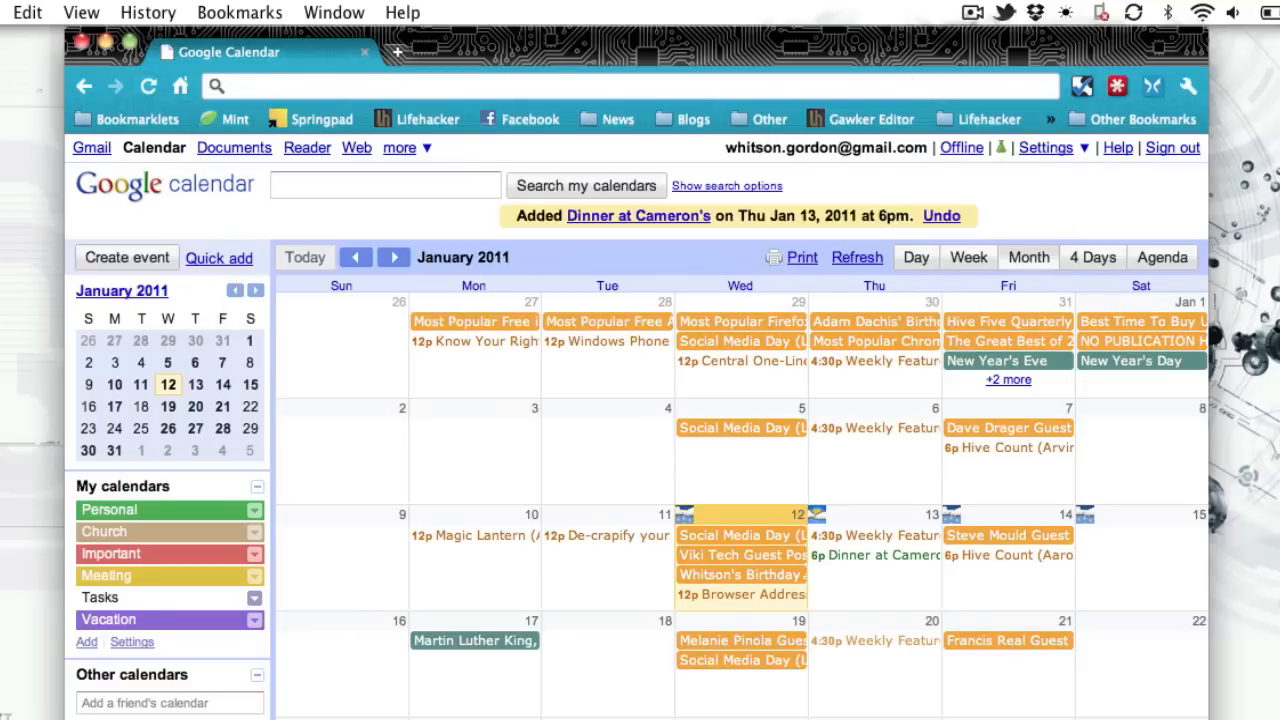
type("5")
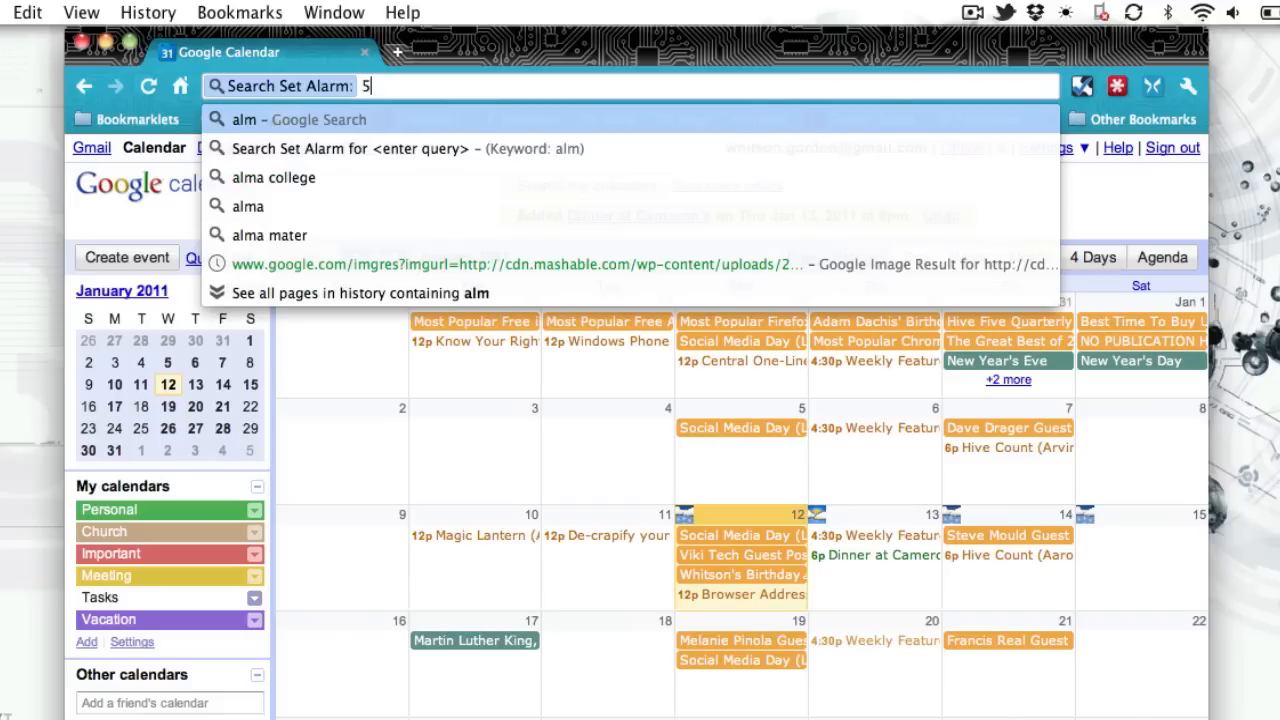